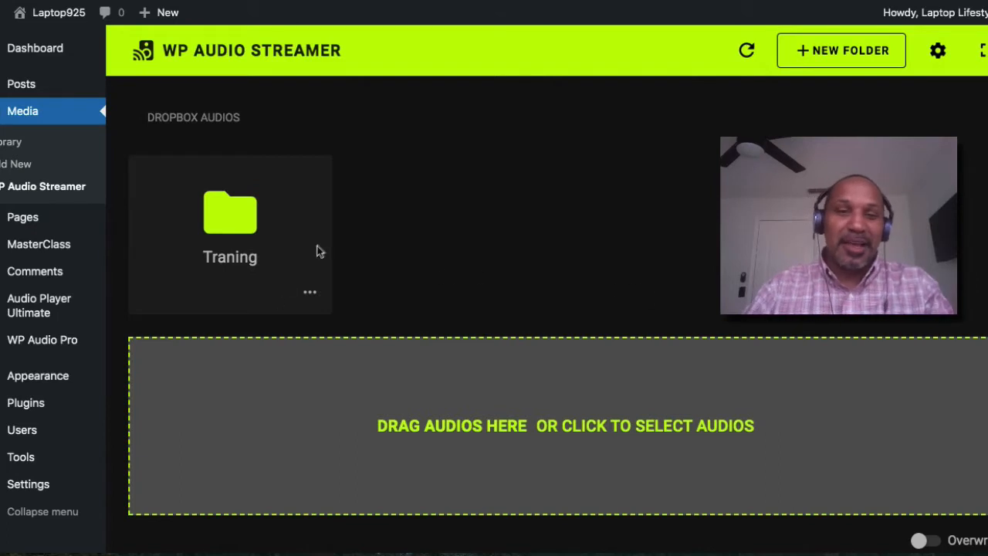
mouse_move(626, 203)
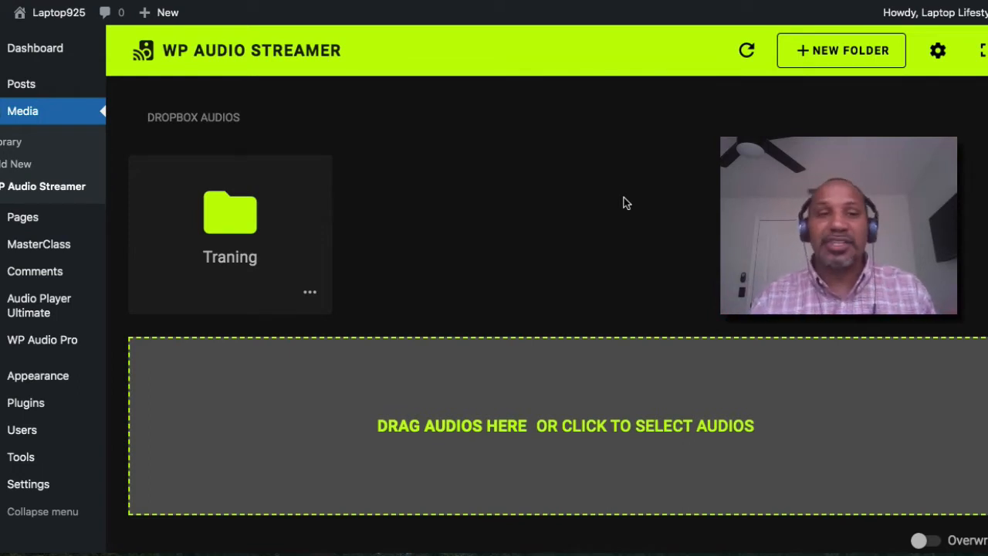
mouse_move(565, 216)
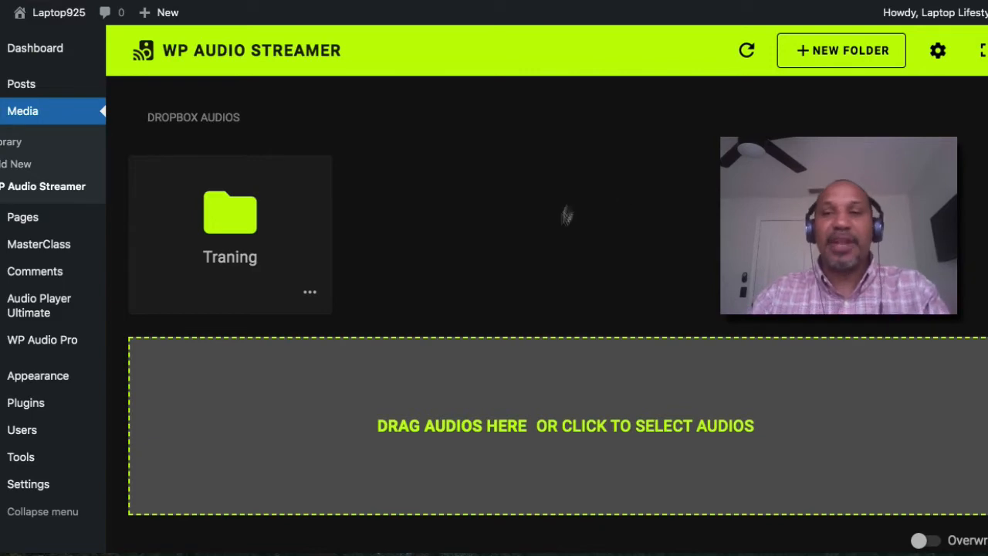
mouse_move(675, 235)
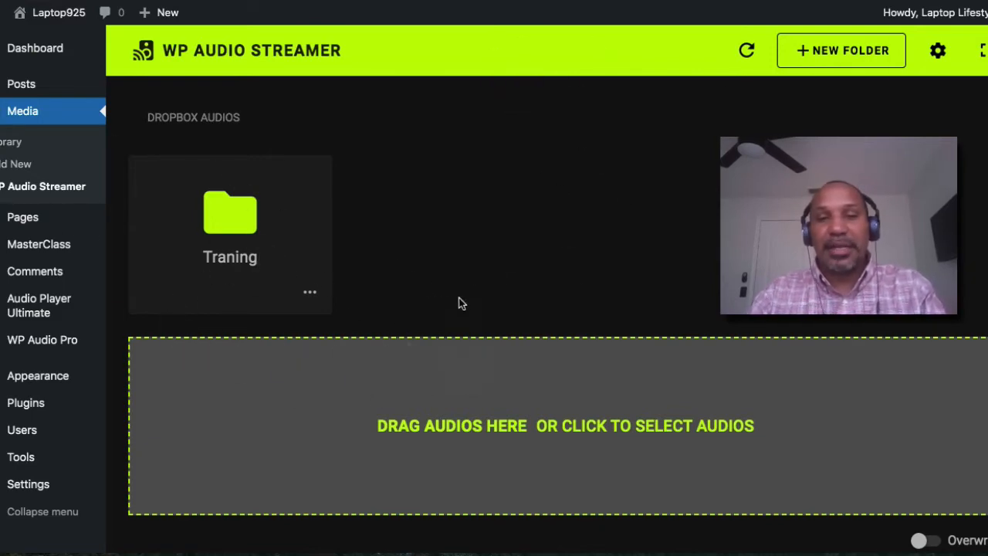
Step: View and select the stream link for the sample MP3, then close the link window
scroll("down", 3)
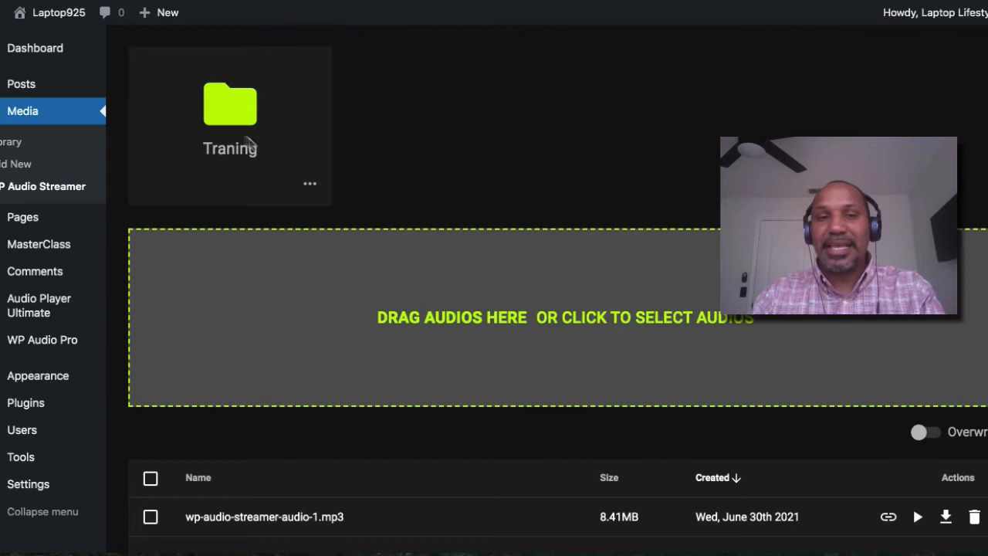
scroll("down", 3)
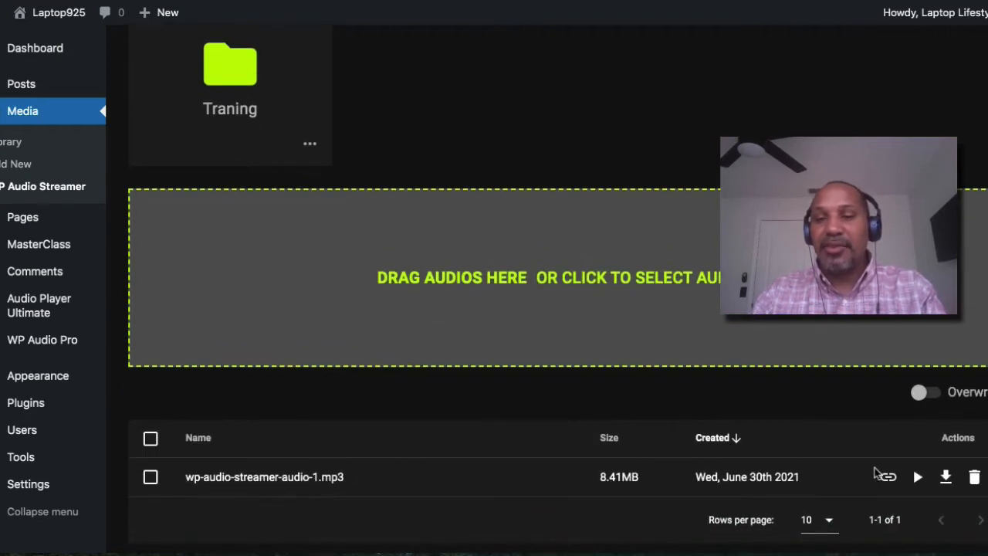
left_click(885, 475)
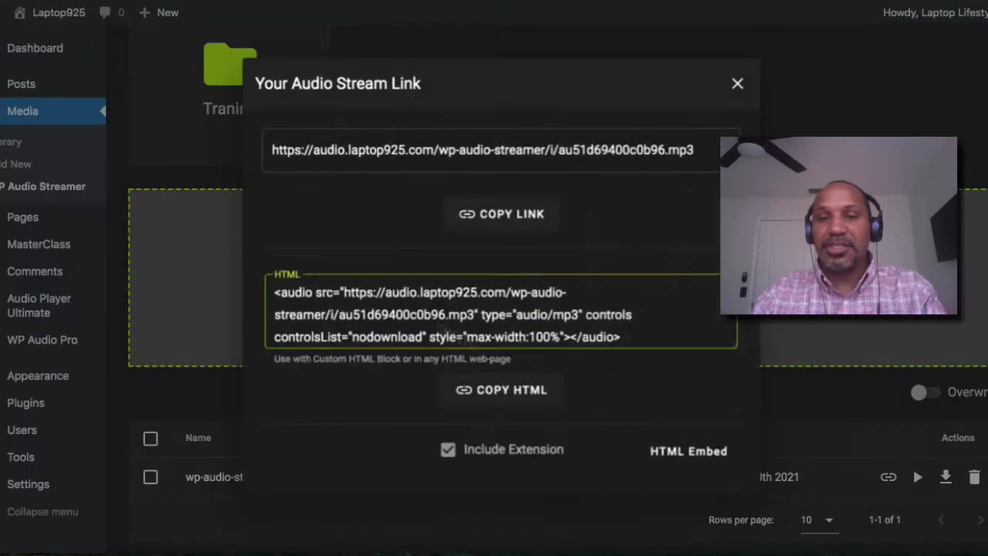
left_click(500, 150)
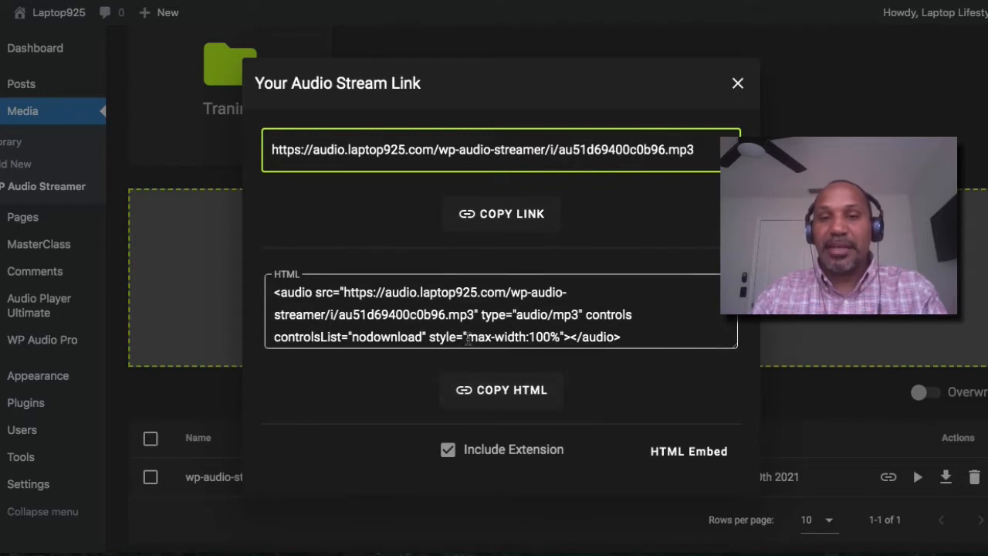
mouse_move(608, 391)
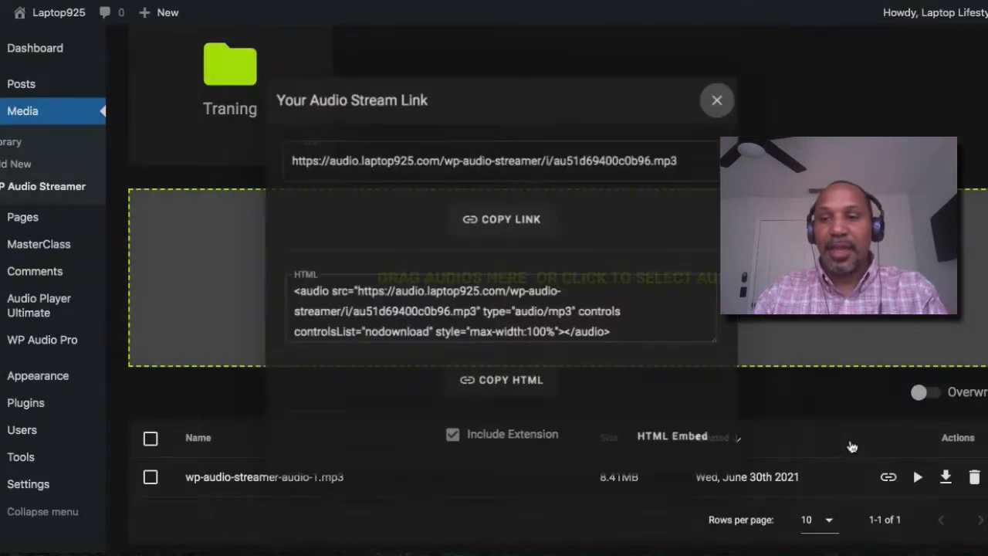
left_click(716, 99)
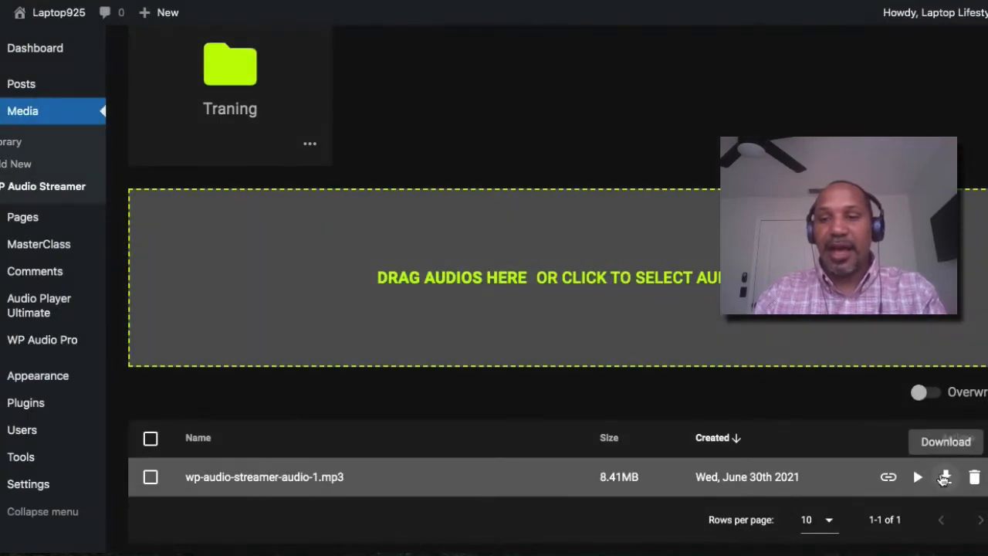
scroll("up", 3)
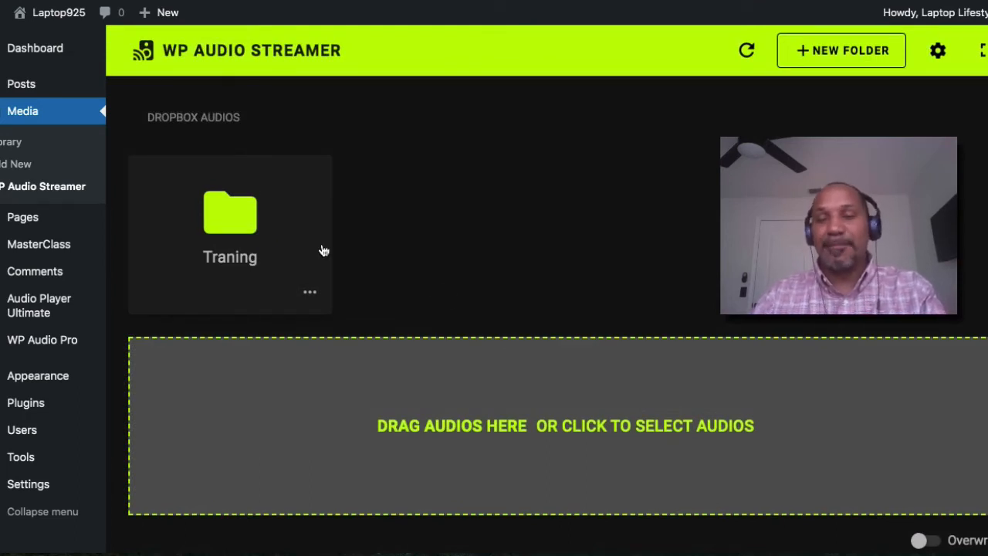
mouse_move(710, 136)
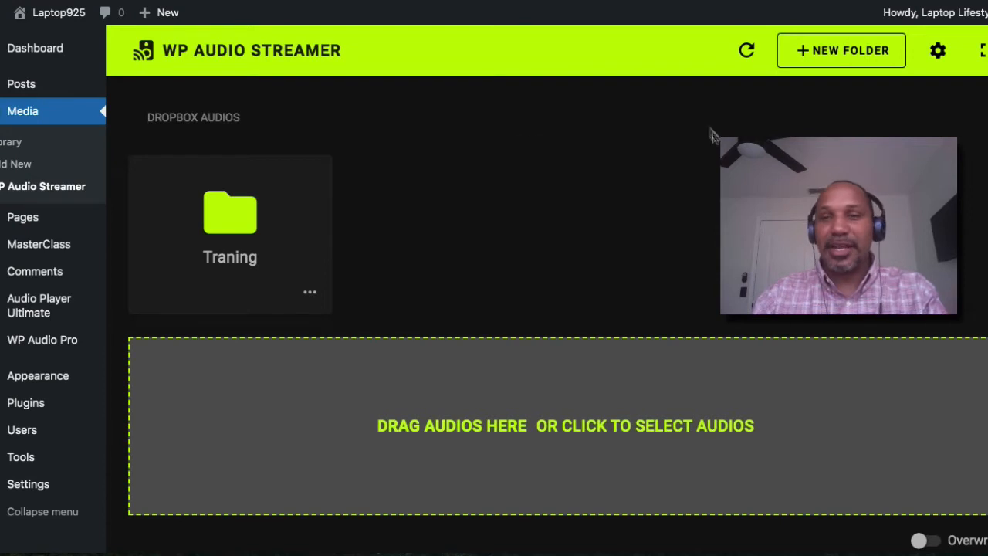
Step: Create a new folder named 'Affirmations' and show its empty contents
left_click(839, 49)
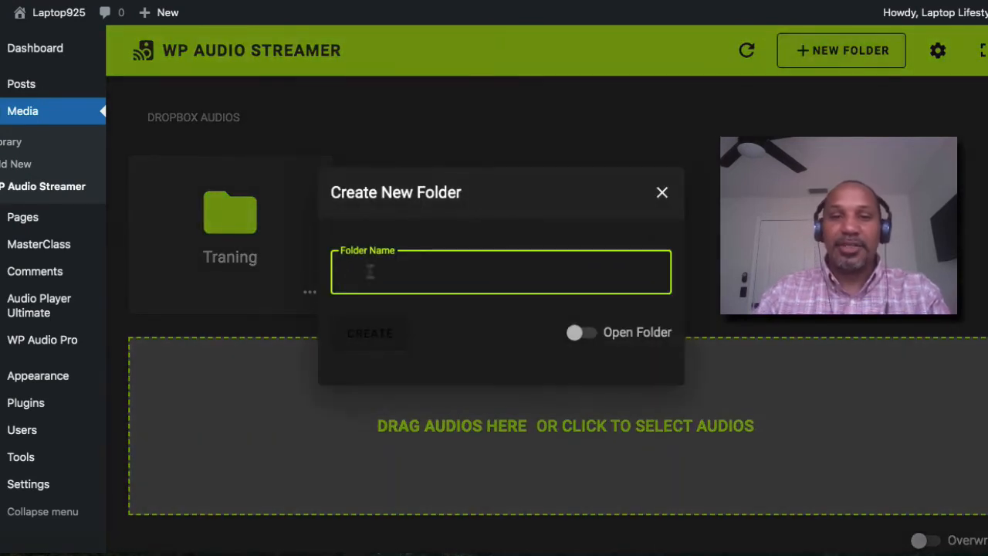
type("Affirm")
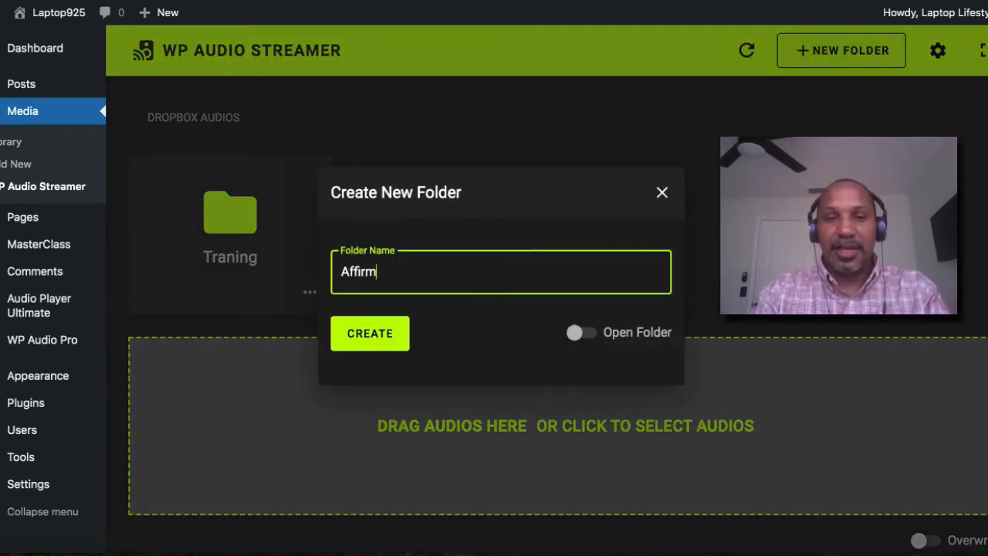
type("ations")
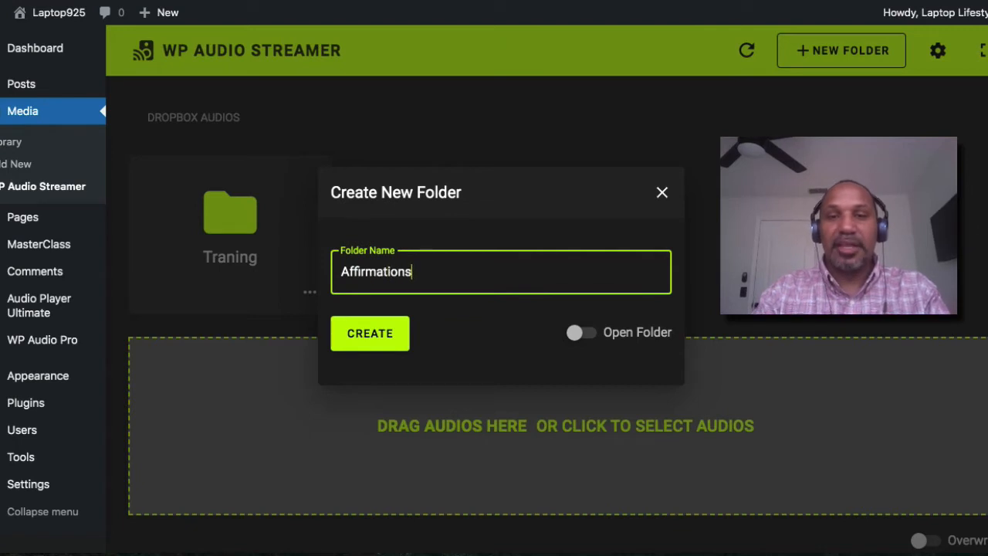
left_click(370, 333)
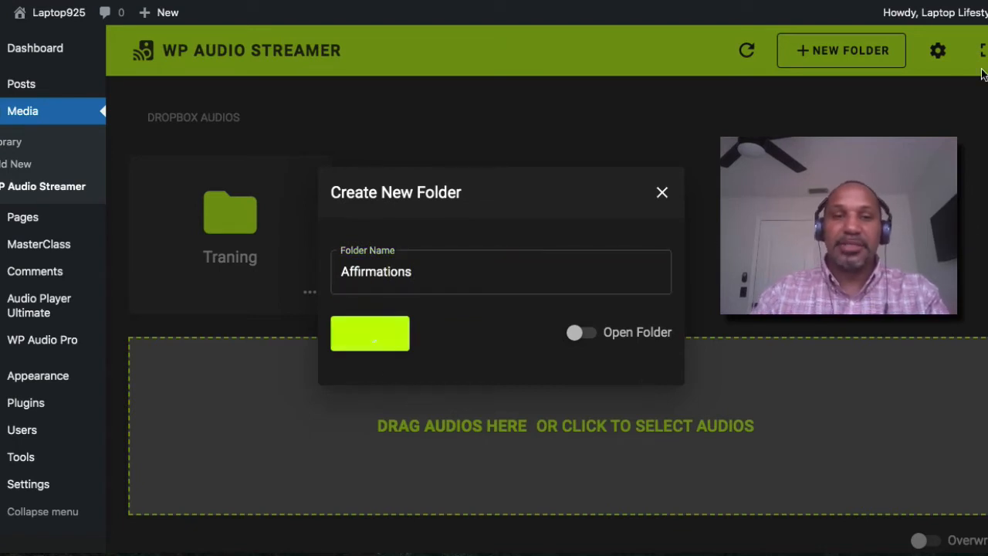
left_click(370, 334)
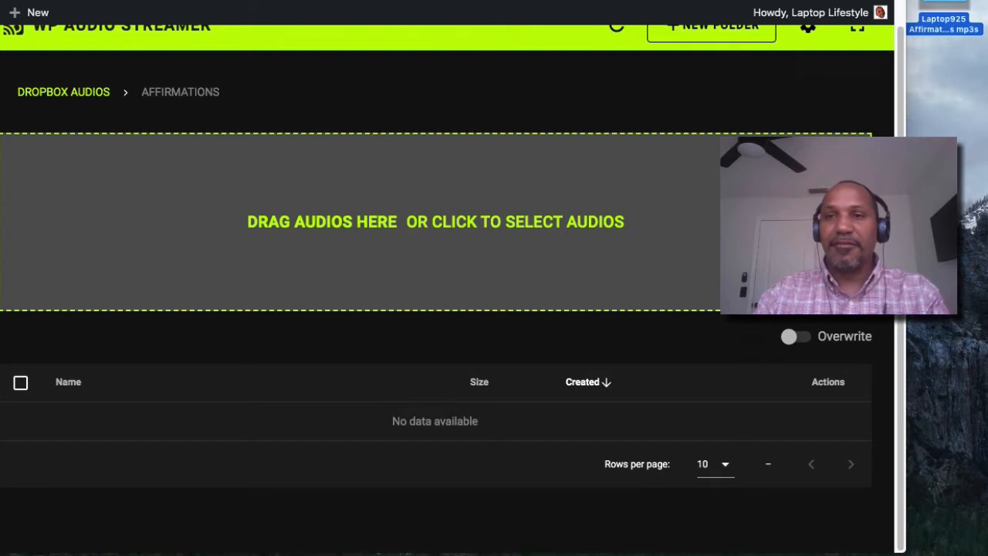
Step: Select the affirmation MP3s in the Laptop925 Affirmations folder for upload
left_click(435, 222)
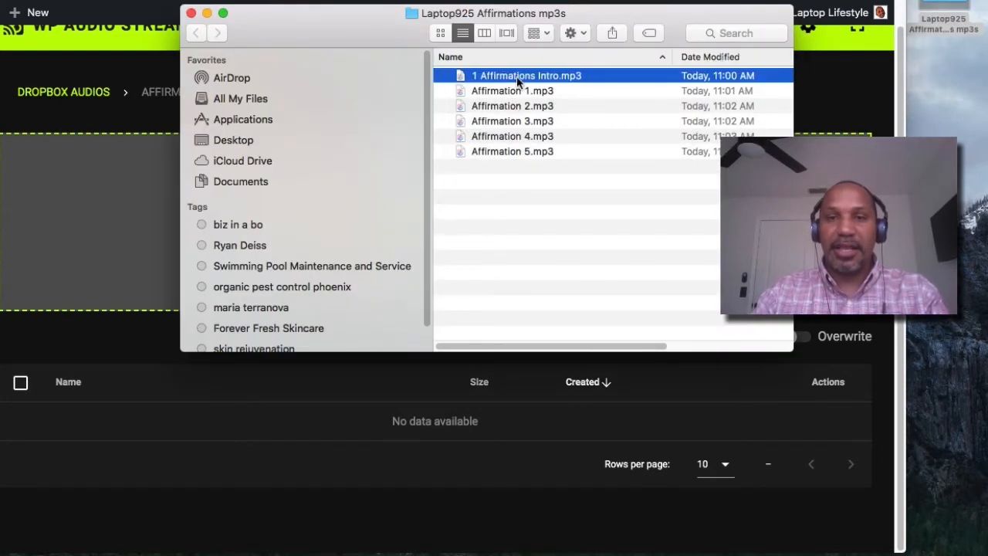
left_click(512, 89)
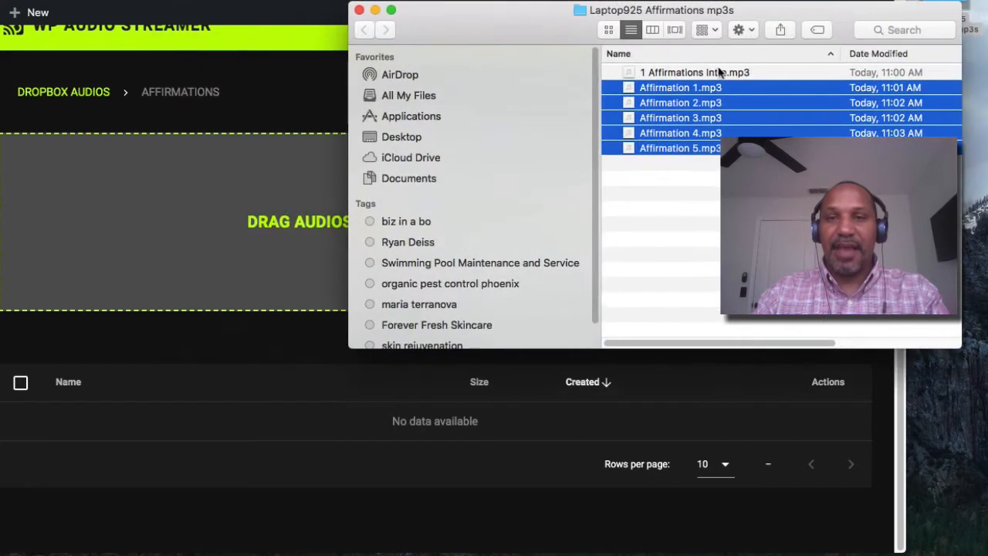
left_click(679, 86)
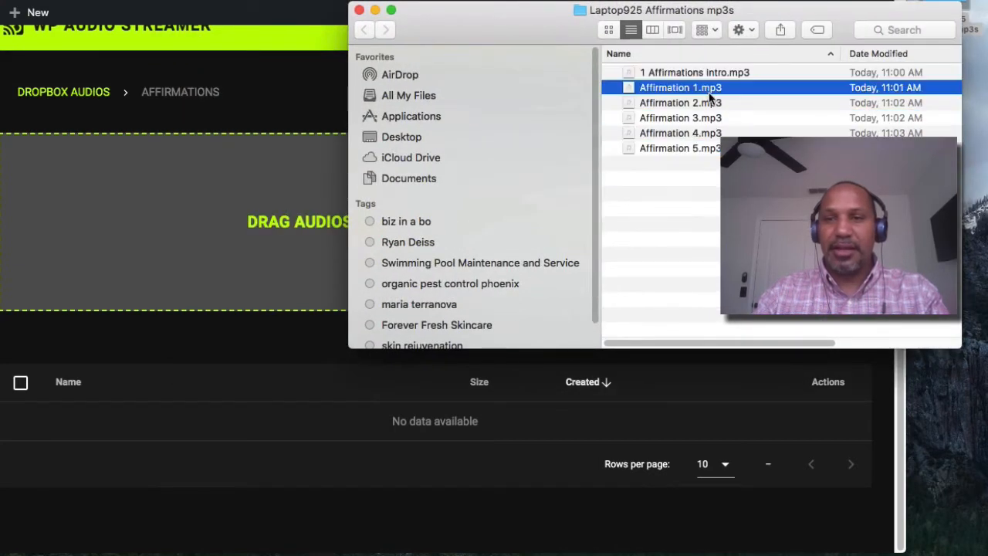
left_click(692, 72)
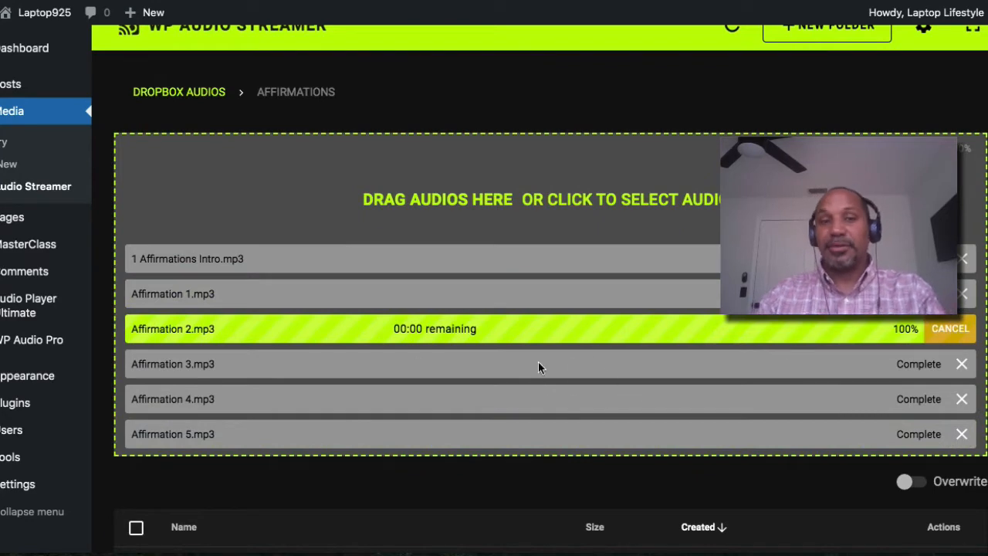
mouse_move(857, 368)
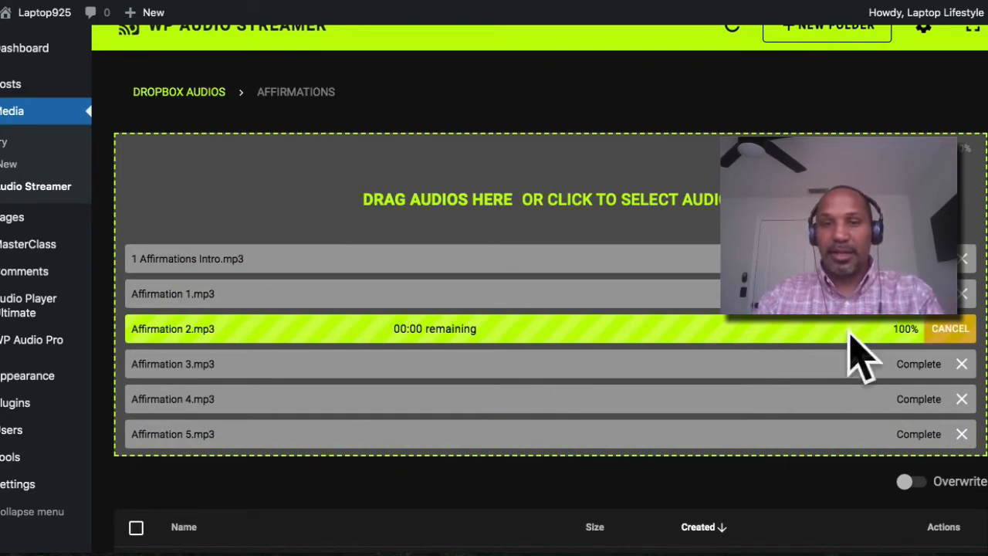
Step: Copy the stream link for affirmation-1.mp3 with the .mp3 extension included
scroll("down", 3)
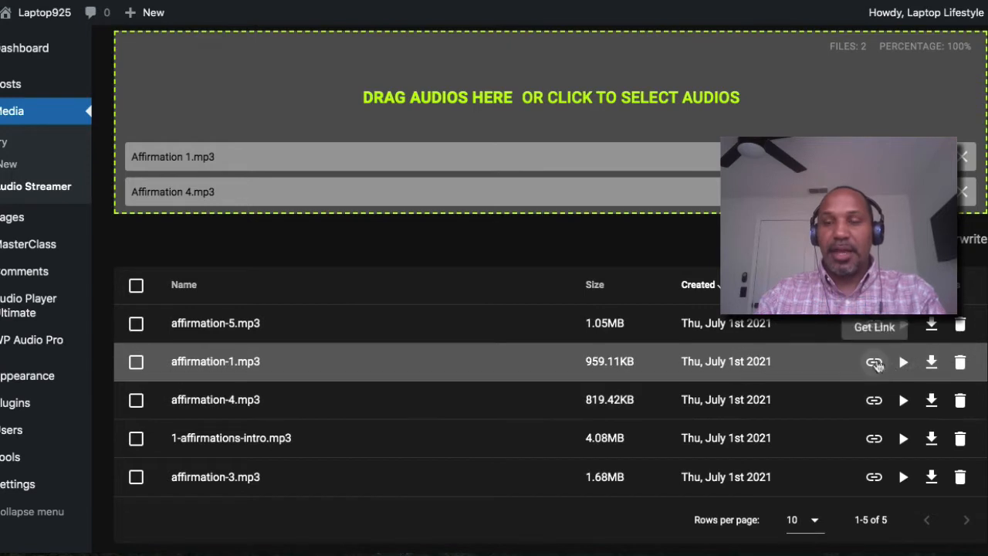
left_click(873, 361)
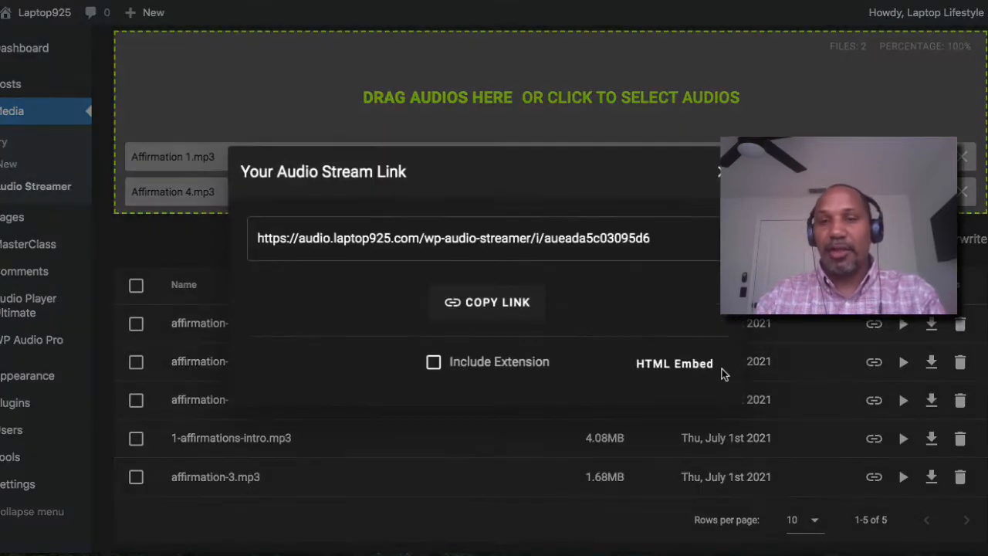
mouse_move(574, 284)
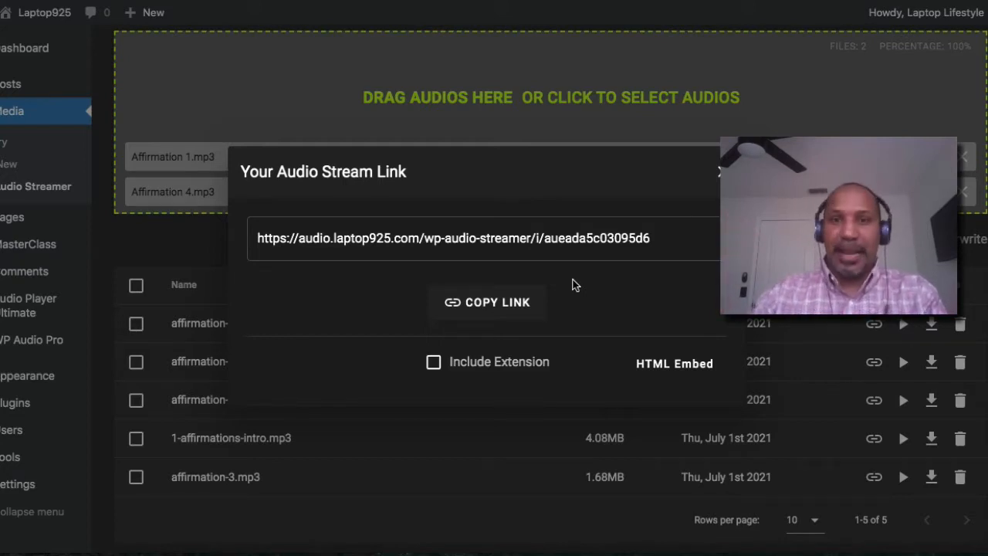
mouse_move(488, 347)
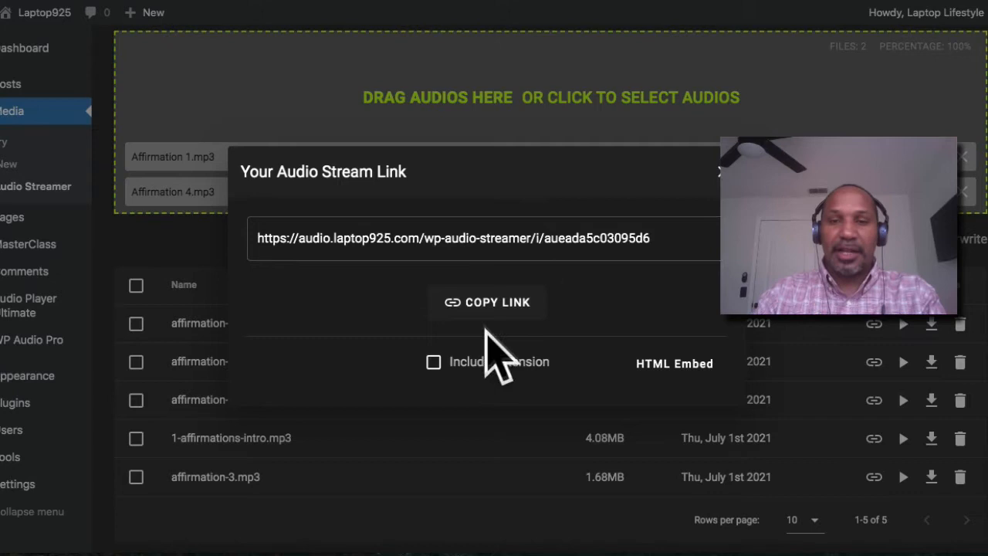
left_click(432, 361)
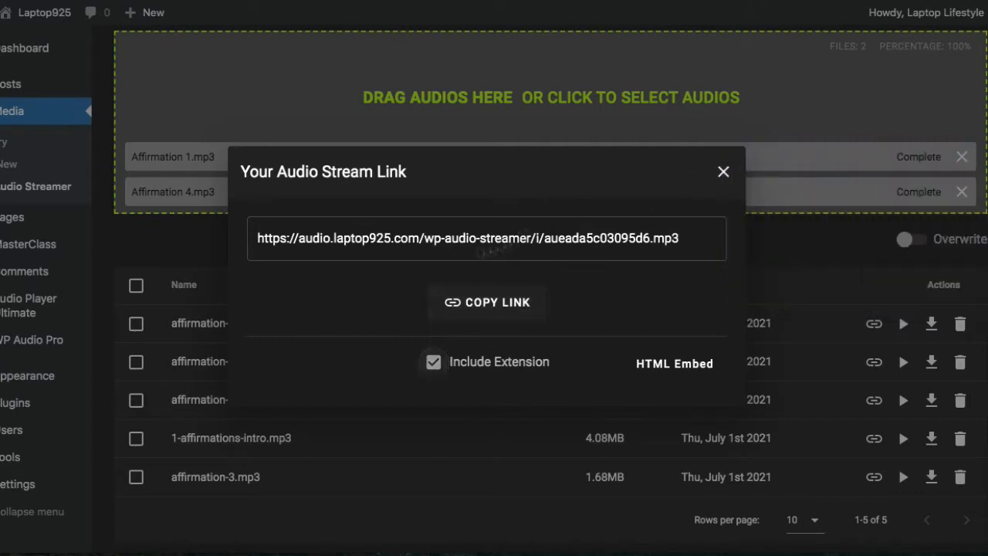
left_click(486, 301)
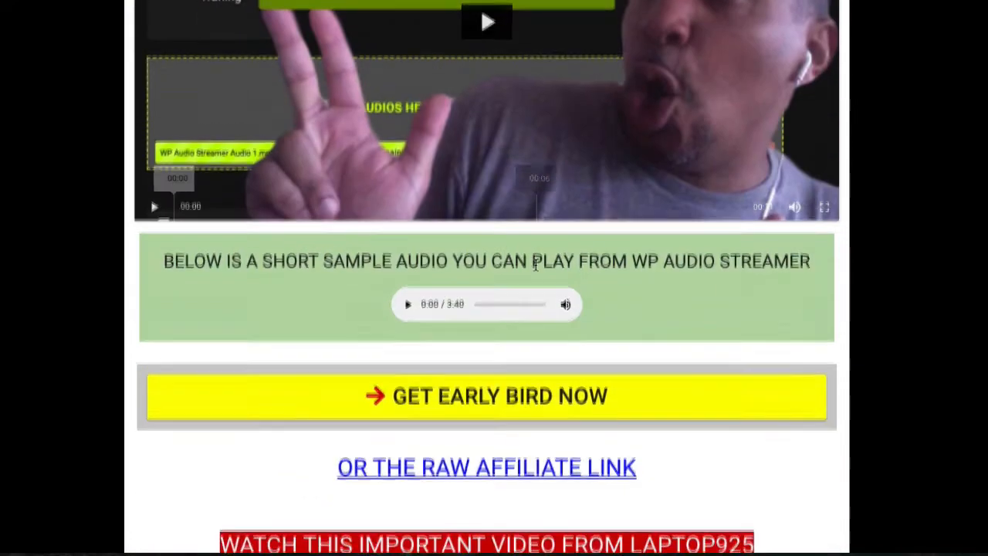
Step: Look over the published WP Audio Streamer Review page before editing it
scroll("up", 3)
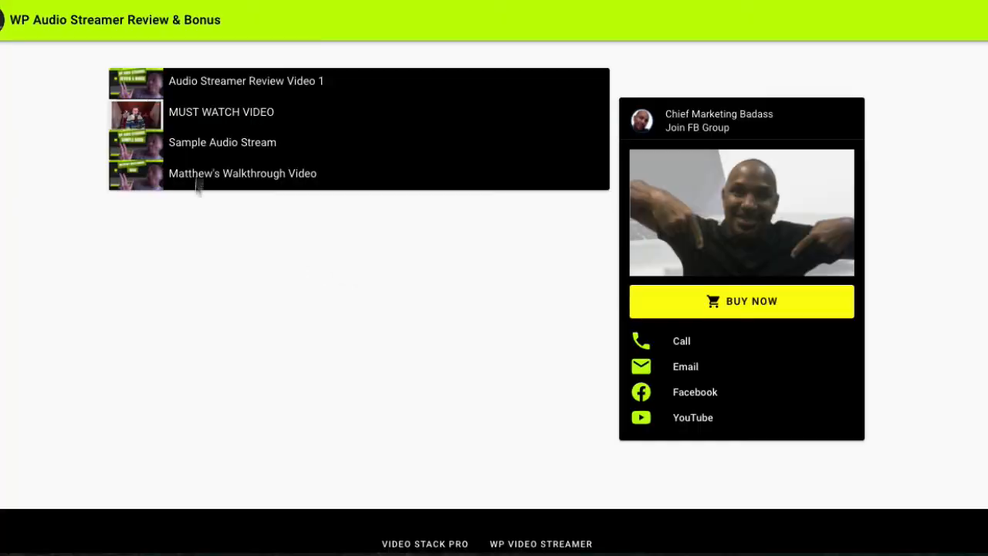
mouse_move(267, 19)
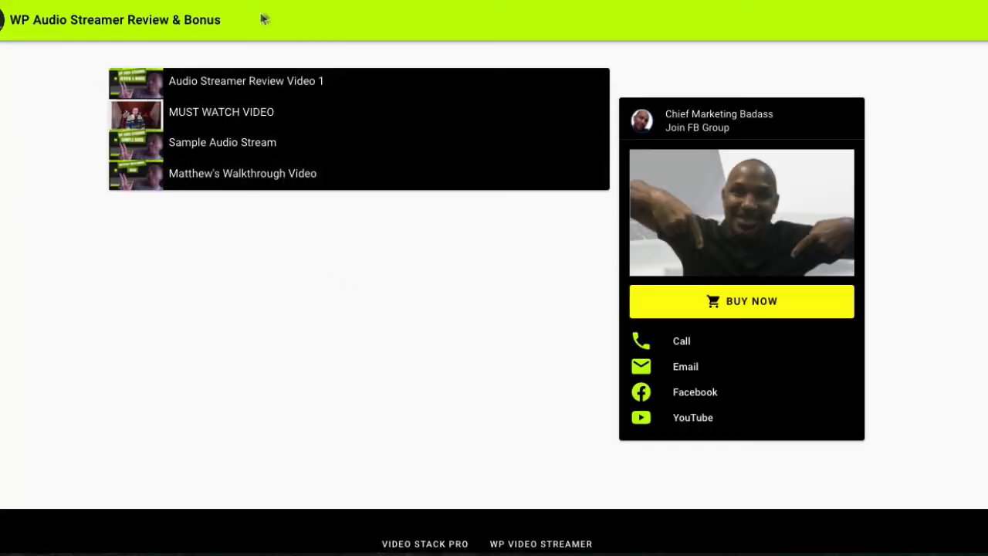
mouse_move(337, 27)
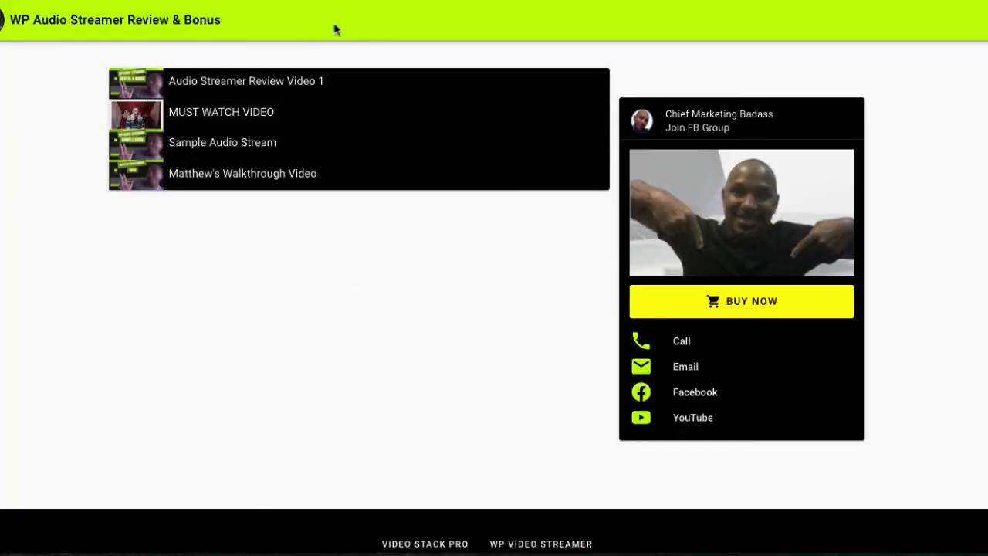
mouse_move(318, 202)
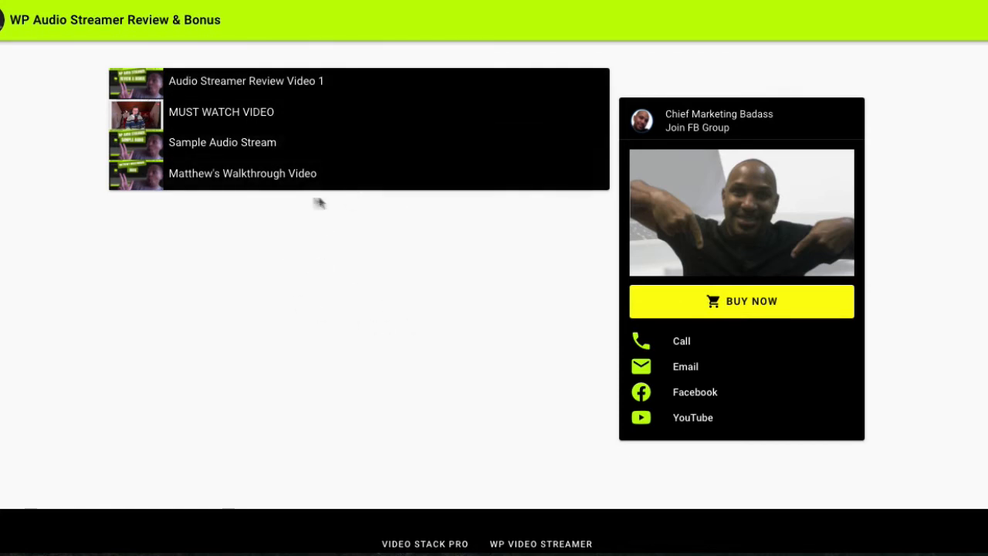
mouse_move(346, 230)
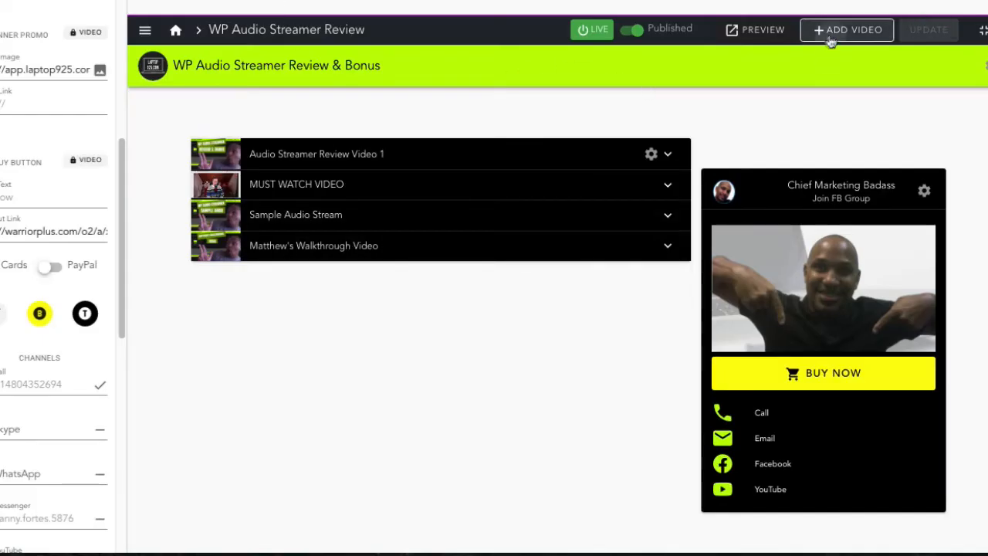
Step: Add a playlist item titled 'Affirmation 1' with URL io.laptop925.com/wp-audio-streamer/i/aueada5c03095d6.mp3
left_click(846, 31)
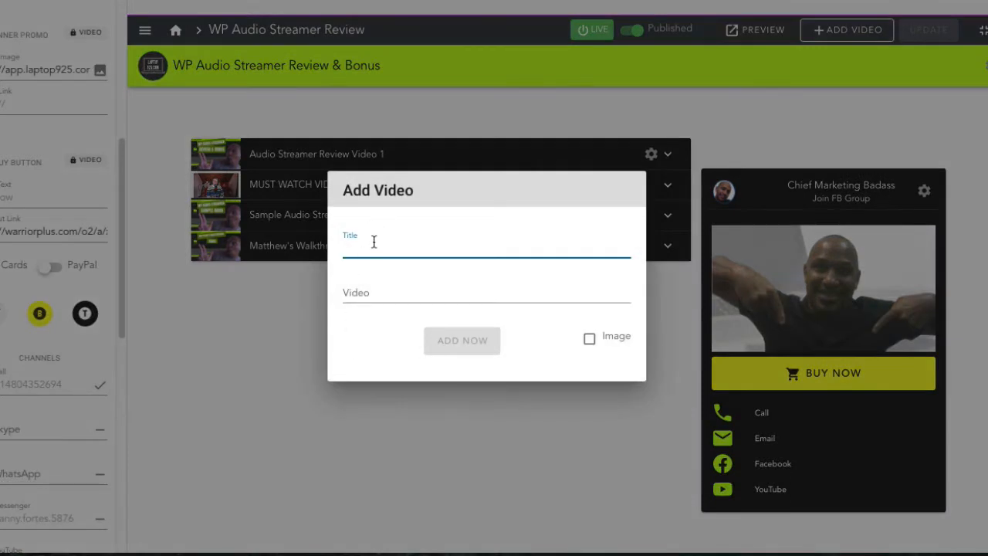
type("Affirmation 1")
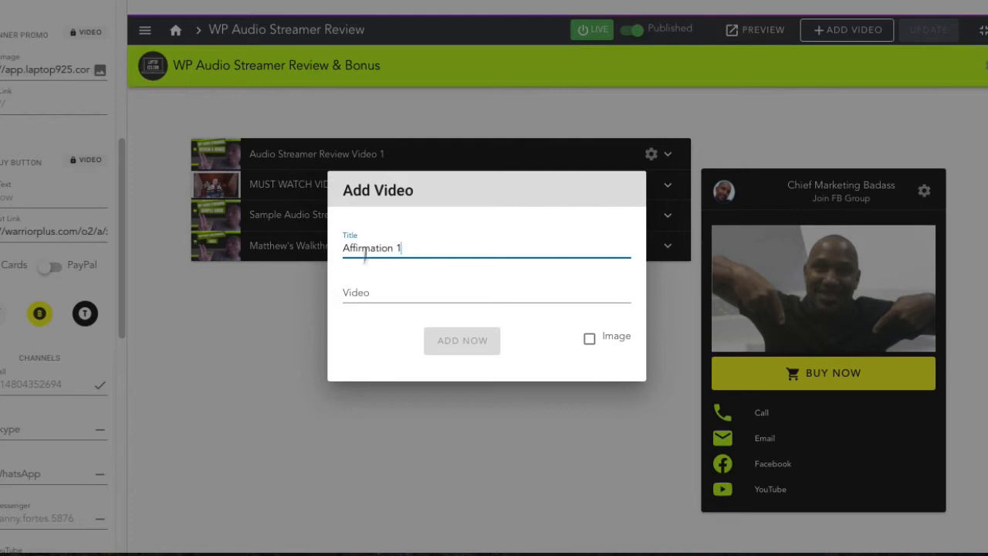
type("io.laptop925.com/wp-audio-streamer/i/aueada5c03095d6.mp3")
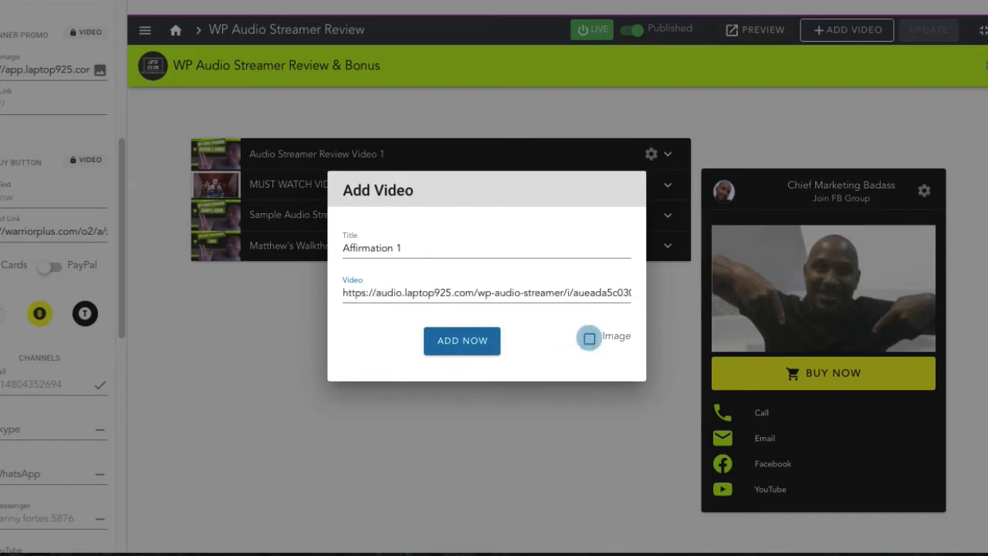
Step: Enable images, choose cover and thumbnail from the media library, and add the item
left_click(588, 337)
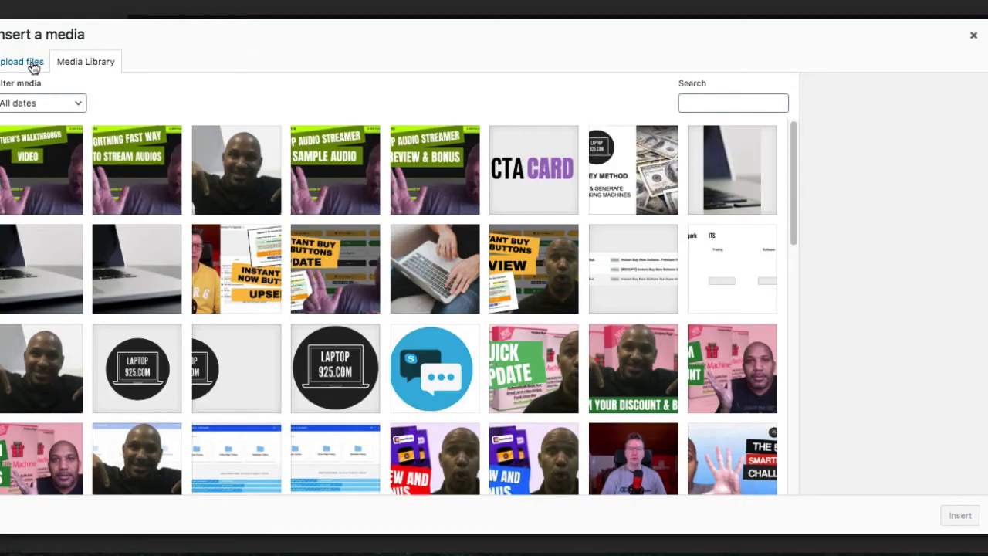
left_click(22, 62)
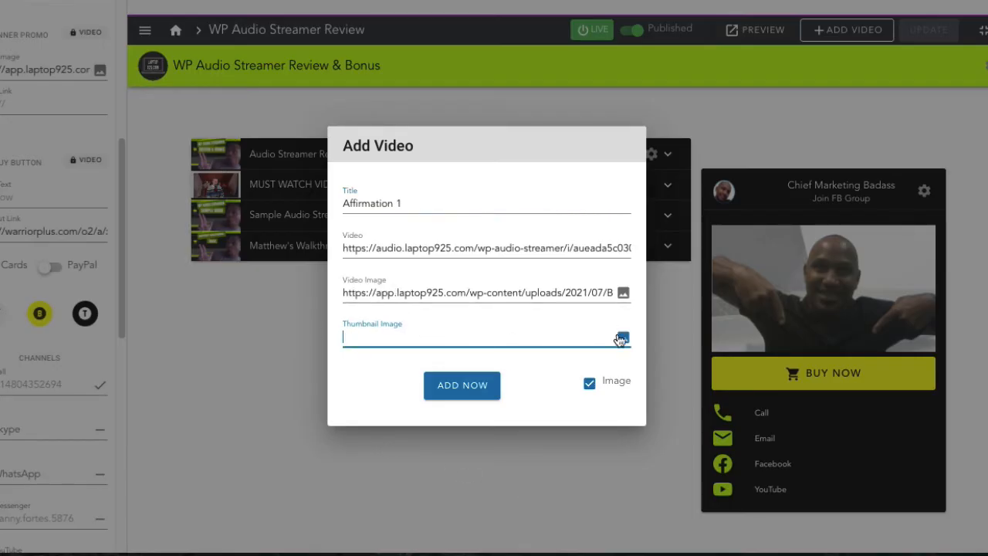
left_click(621, 338)
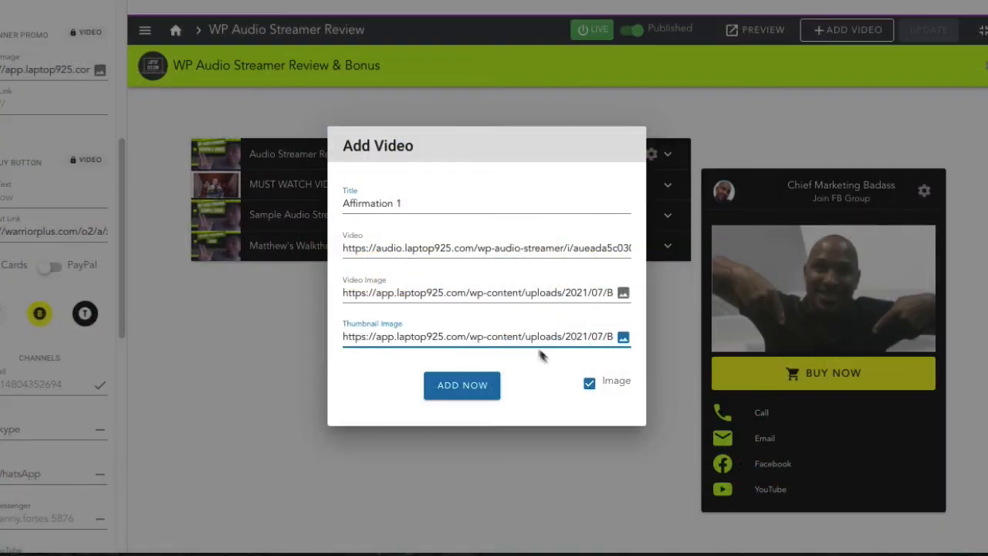
left_click(462, 386)
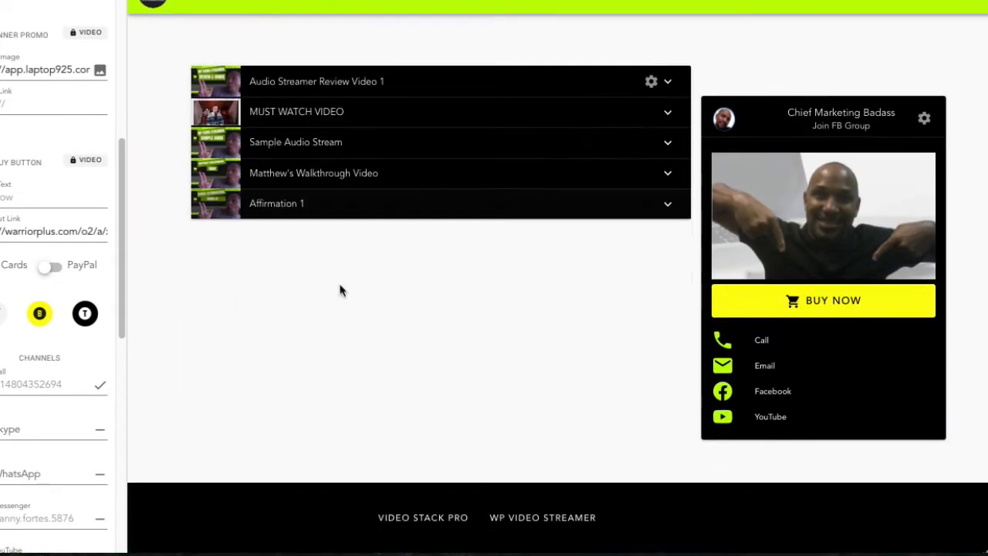
Step: Update the review page and play Affirmation 1 on the live playlist
left_click(276, 204)
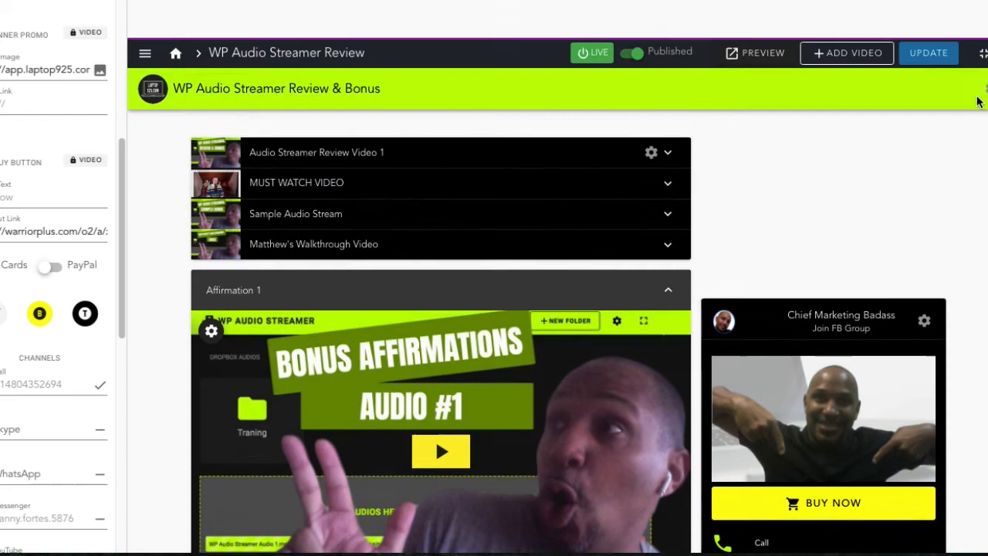
left_click(929, 52)
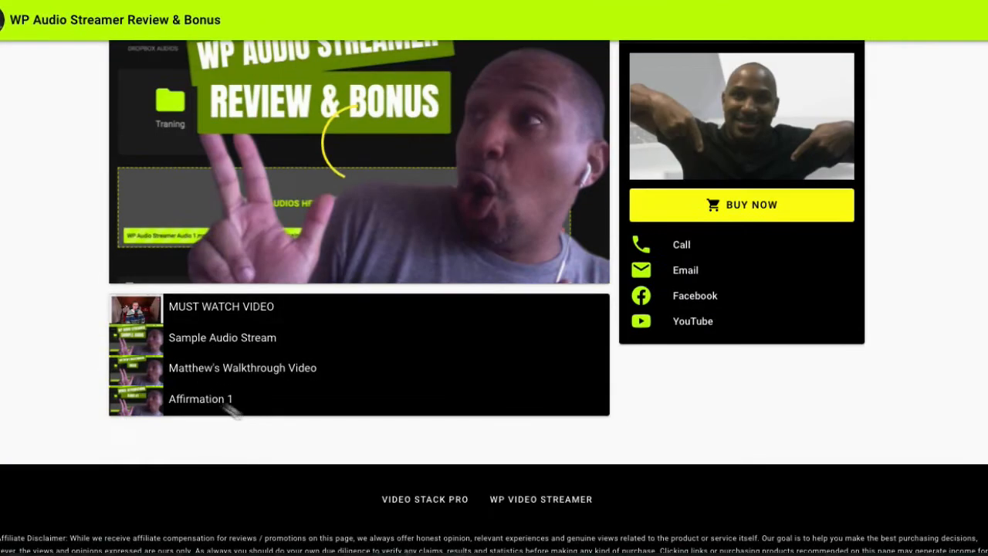
left_click(201, 398)
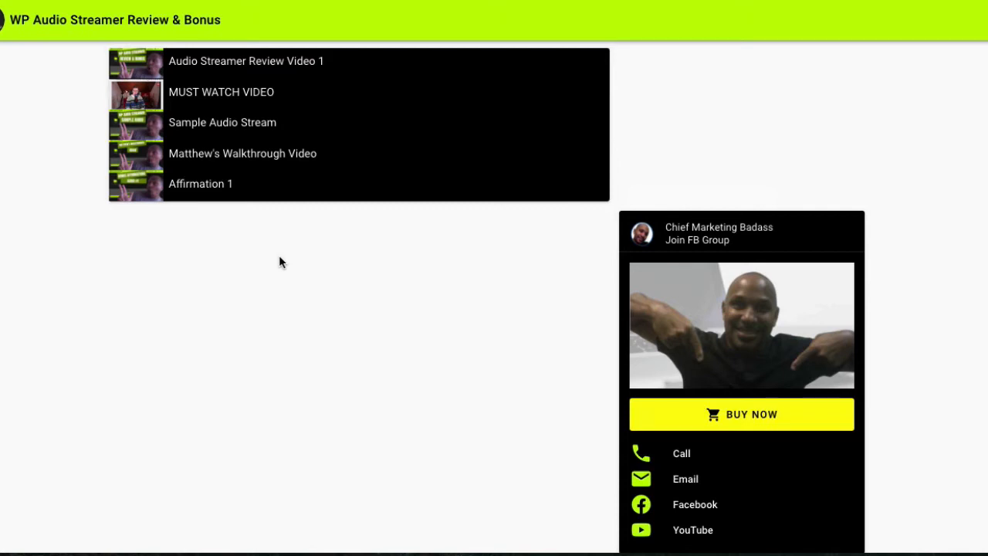
mouse_move(309, 210)
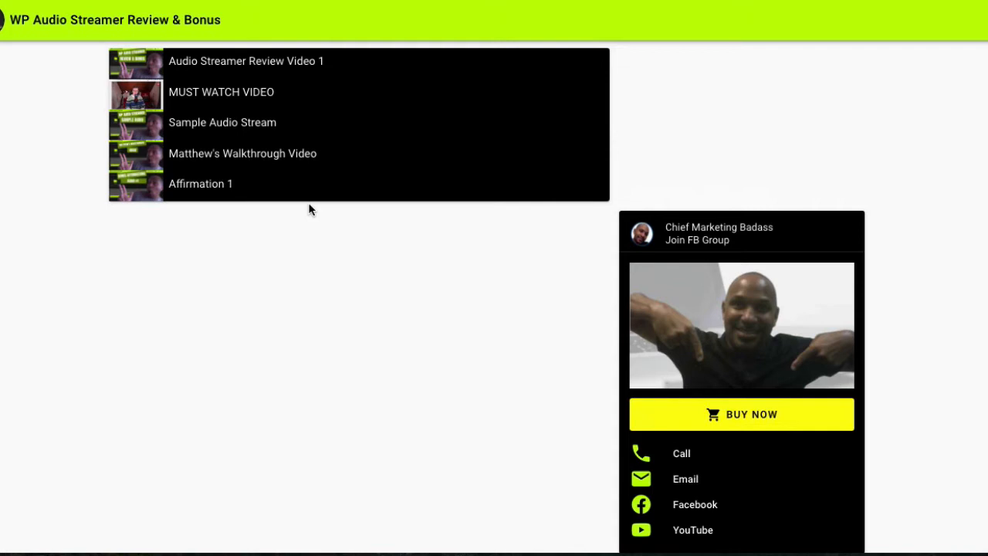
mouse_move(278, 281)
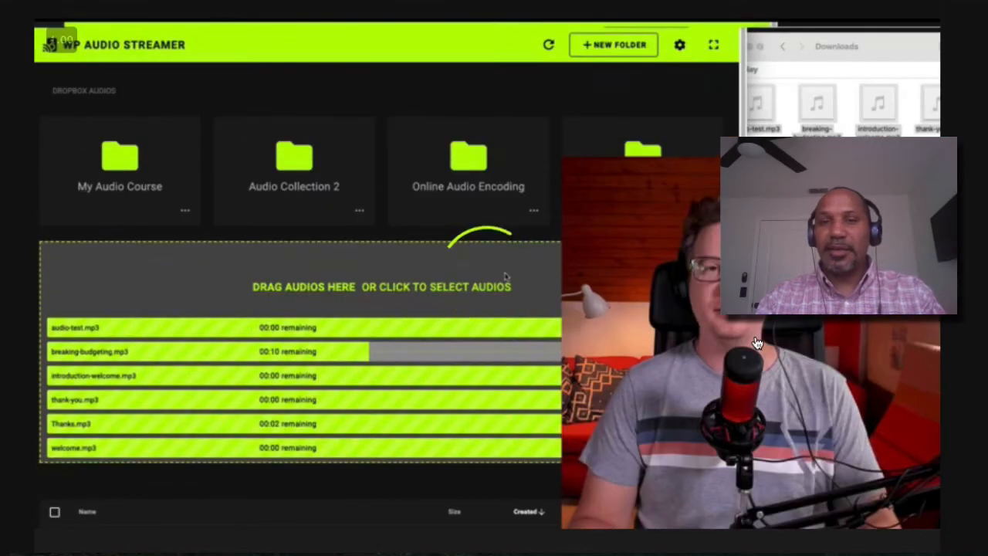
Step: Scroll the sales page to the $10.99 early bird and $8.99 unlimited domains offers
scroll("down", 3)
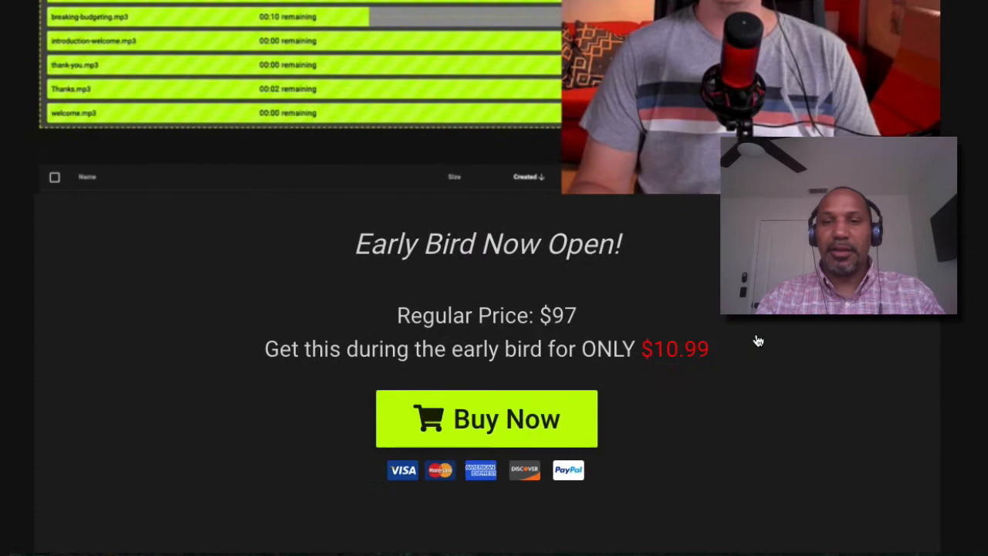
scroll("down", 3)
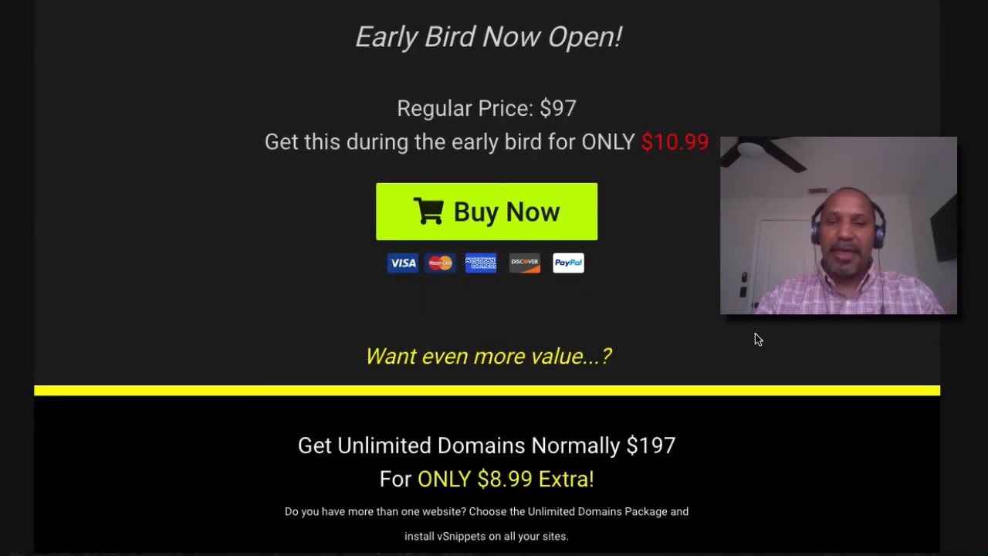
mouse_move(703, 162)
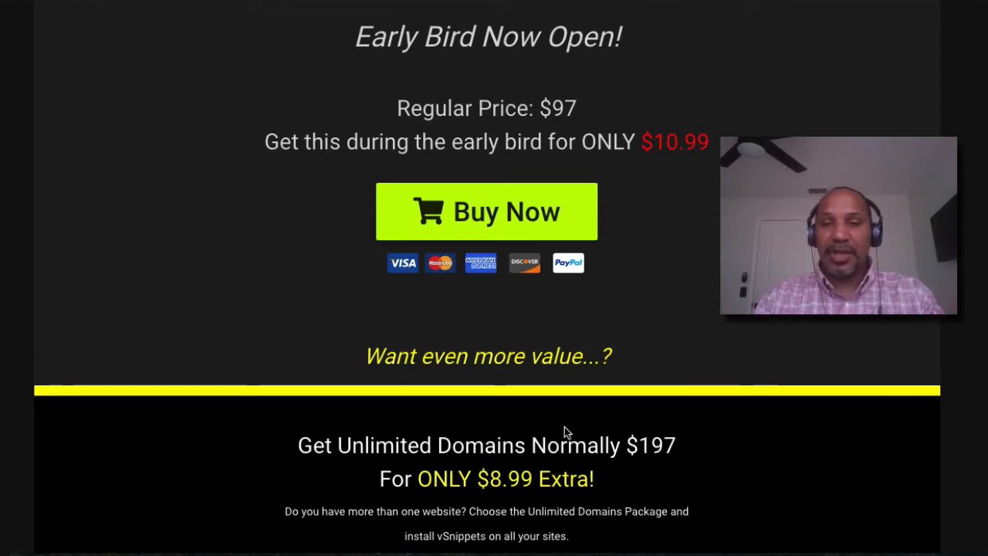
mouse_move(634, 423)
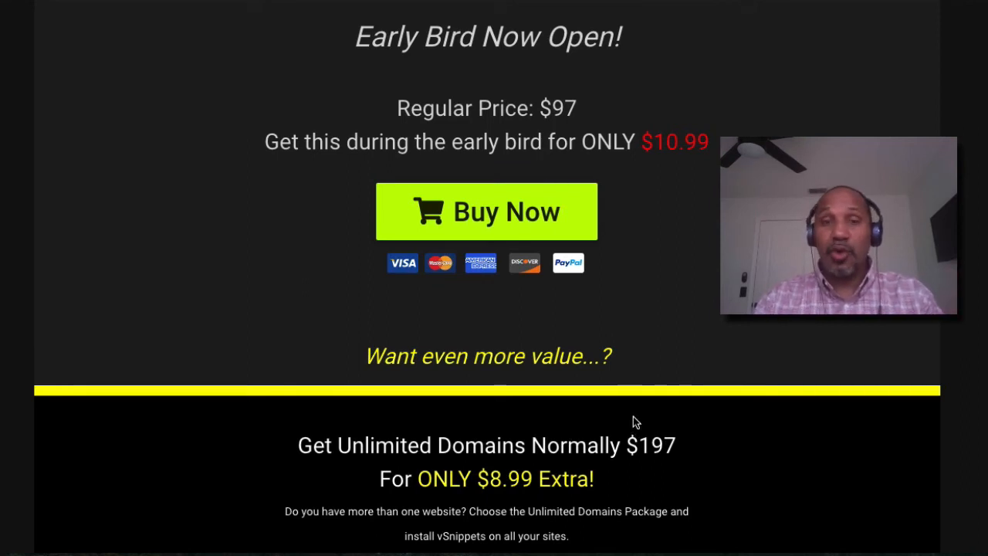
mouse_move(630, 417)
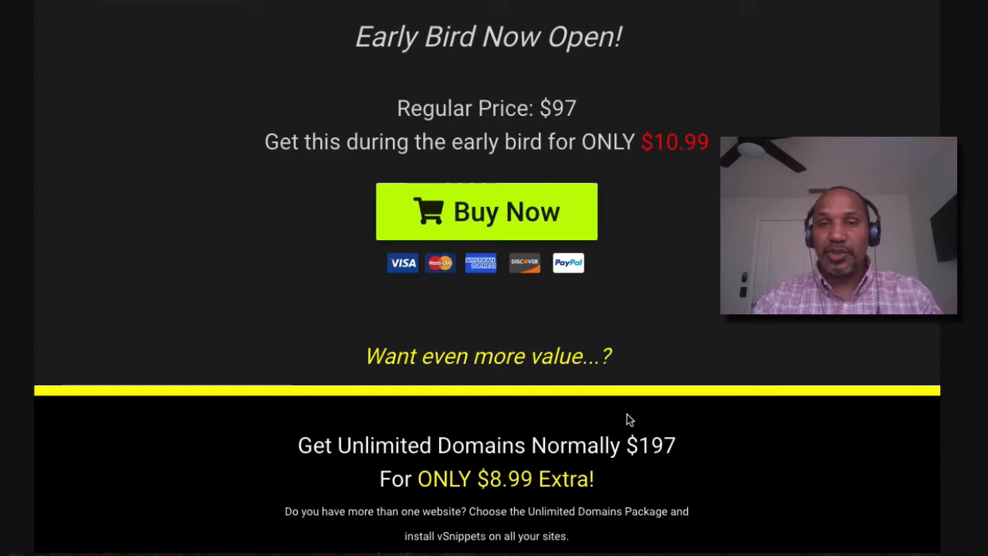